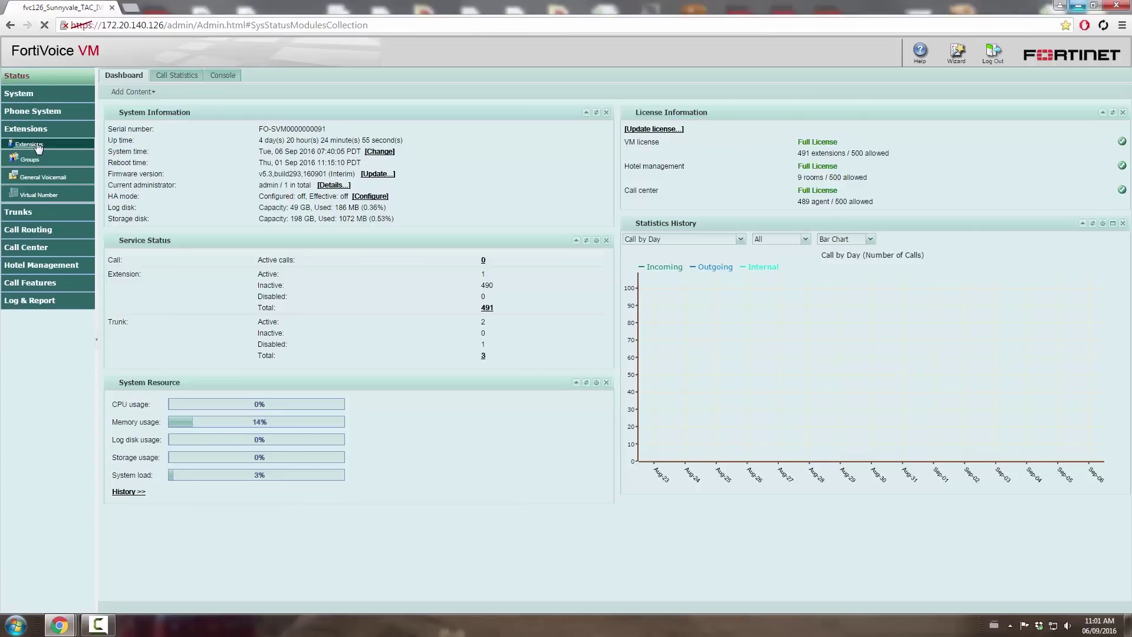
# Show the Remote Extensions list under Extensions, currently empty
pyautogui.click(29, 144)
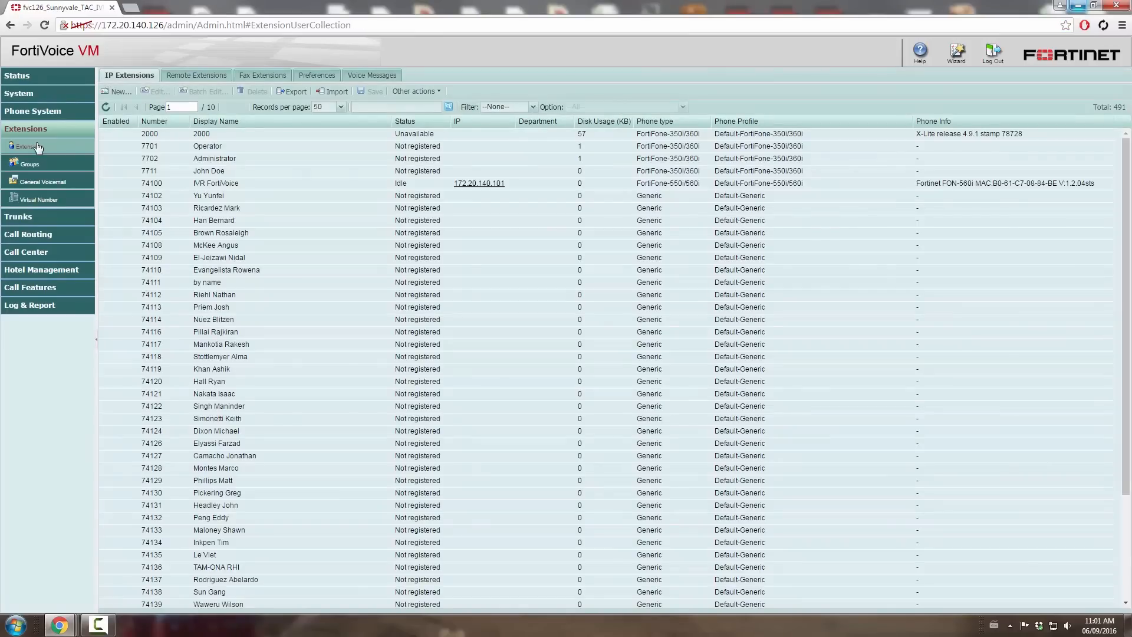
pyautogui.click(196, 75)
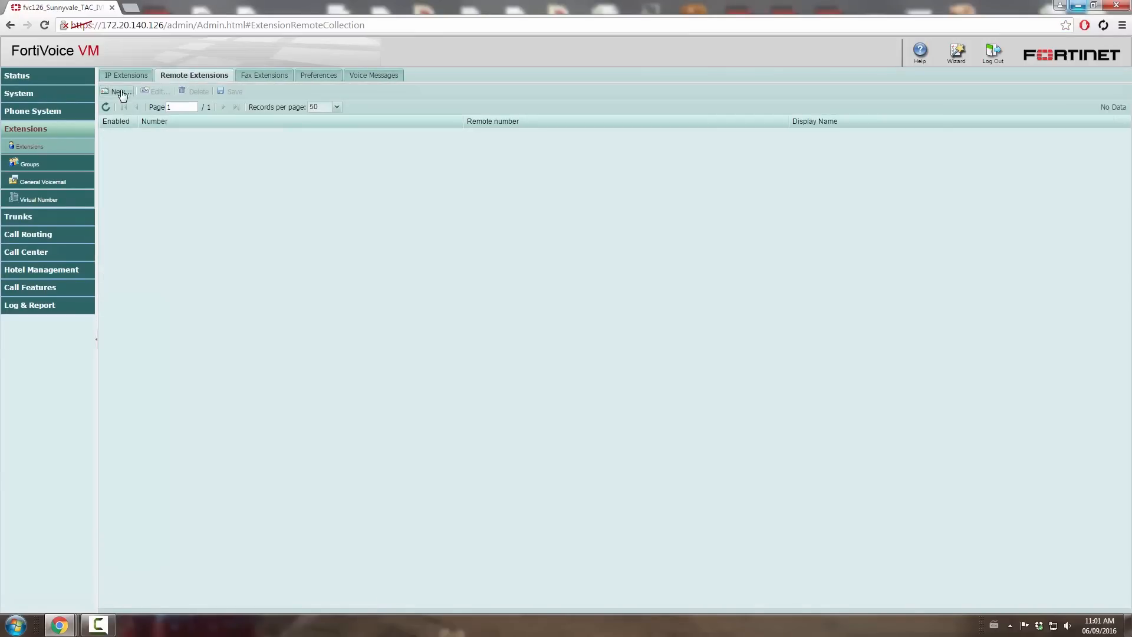
# Begin a new remote extension 311 with remote number 123456789, showing suggested numbers
pyautogui.click(118, 91)
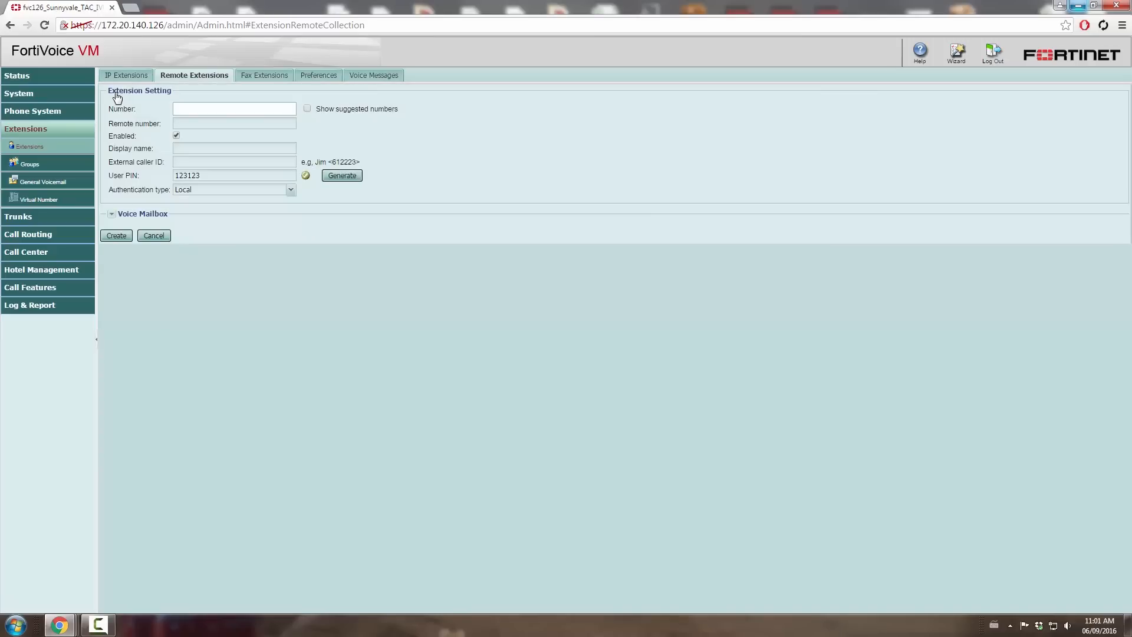
pyautogui.click(233, 109)
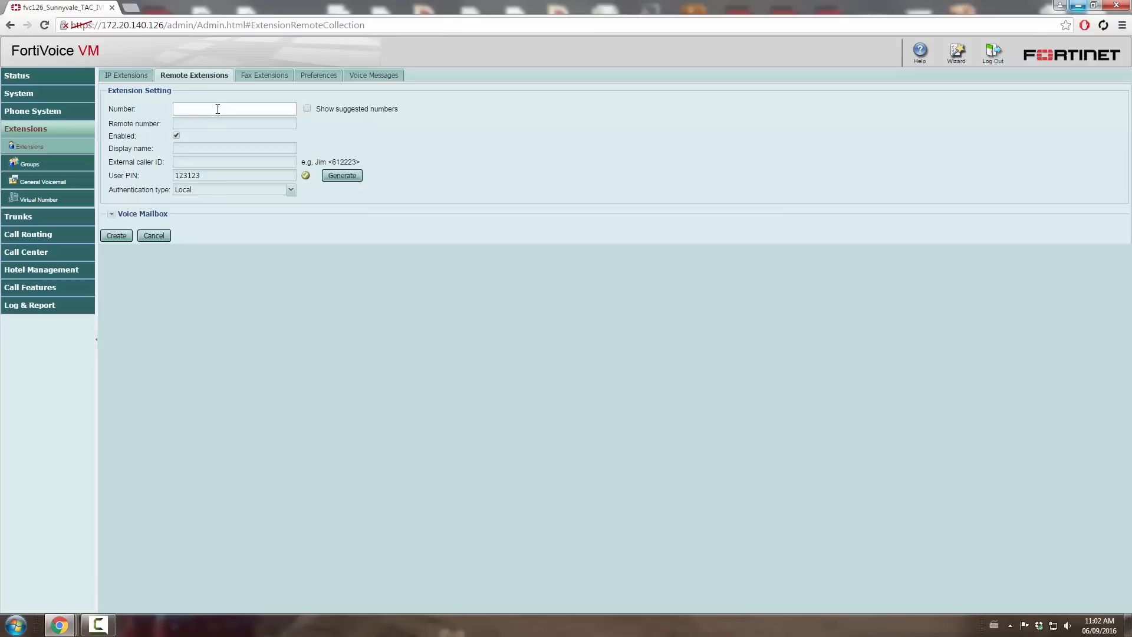
pyautogui.moveTo(292, 107)
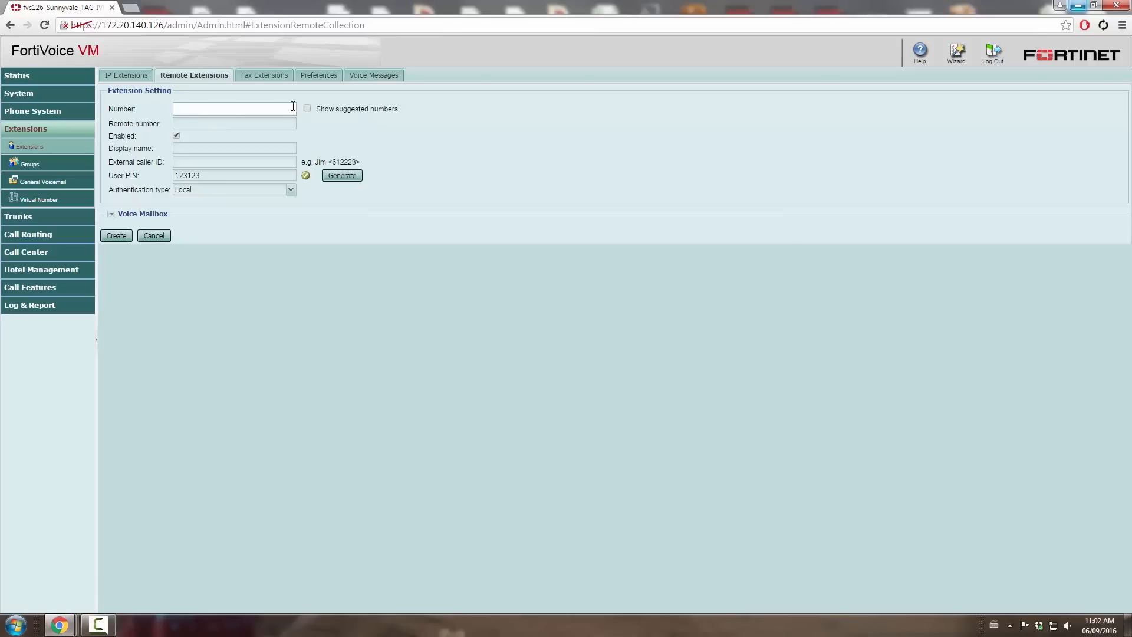
pyautogui.click(307, 108)
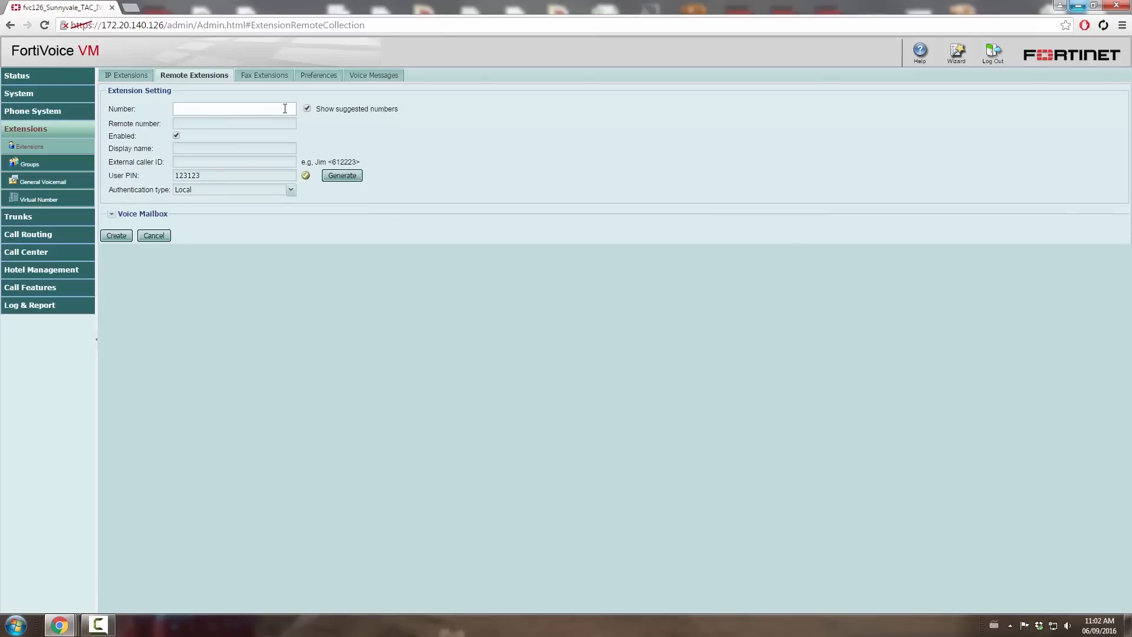
pyautogui.write('311')
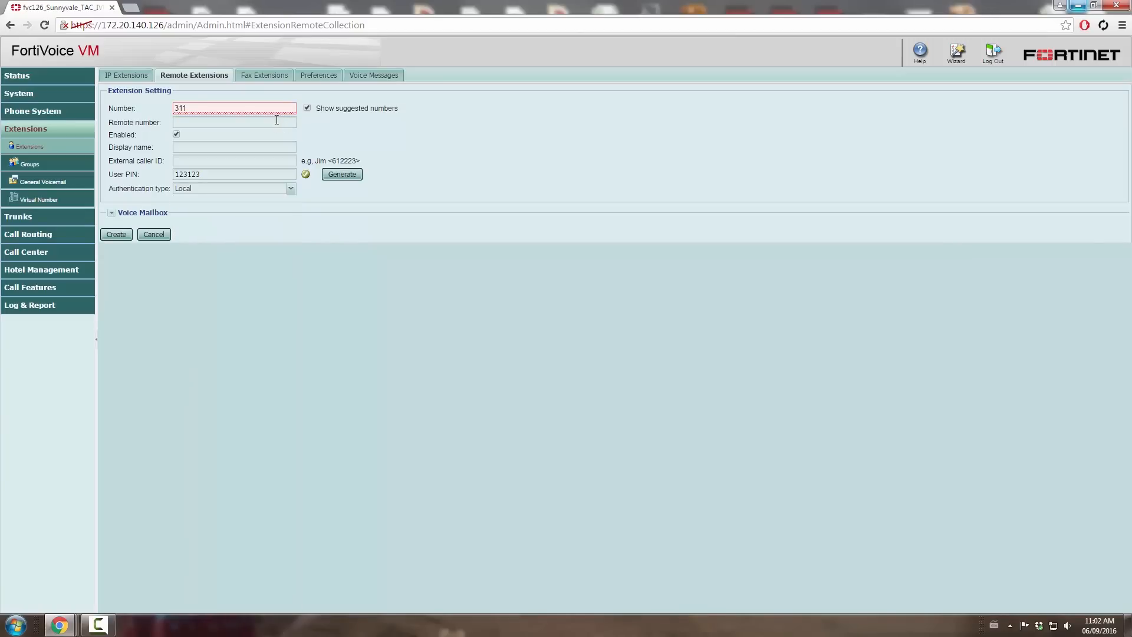
pyautogui.click(234, 122)
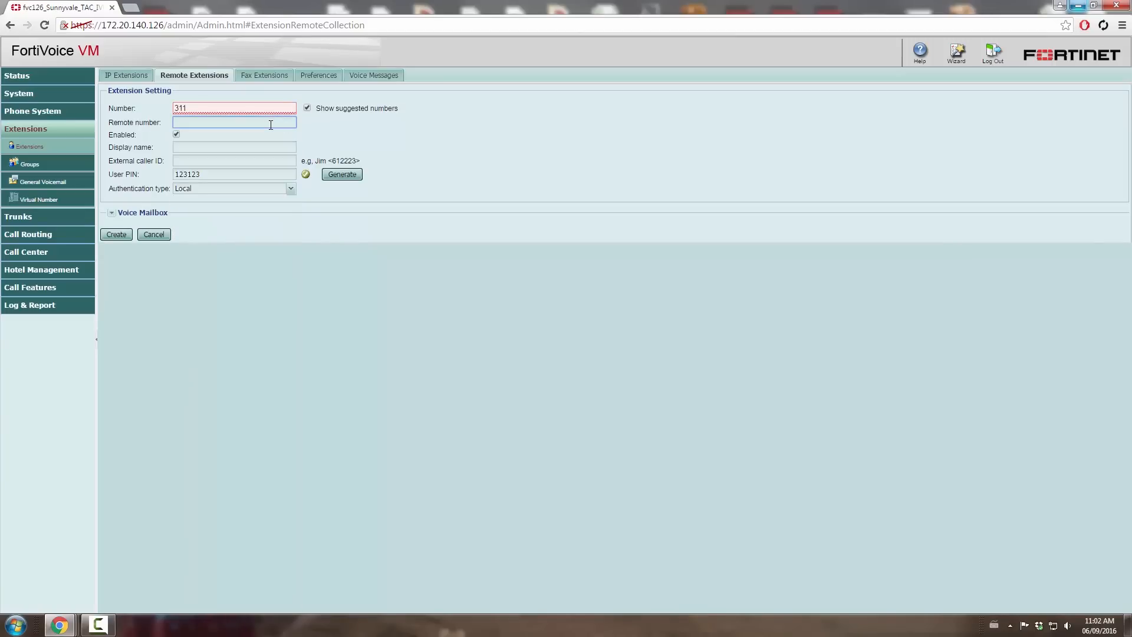
pyautogui.write('123456789')
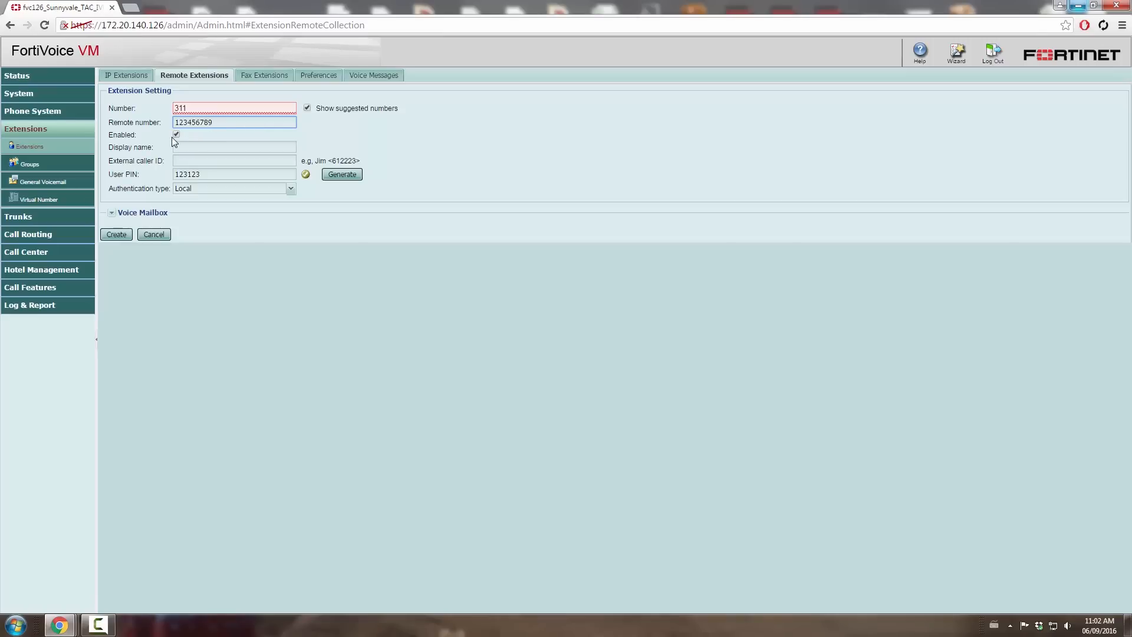
# Set the display name to HR and the external caller ID to HR
pyautogui.click(234, 147)
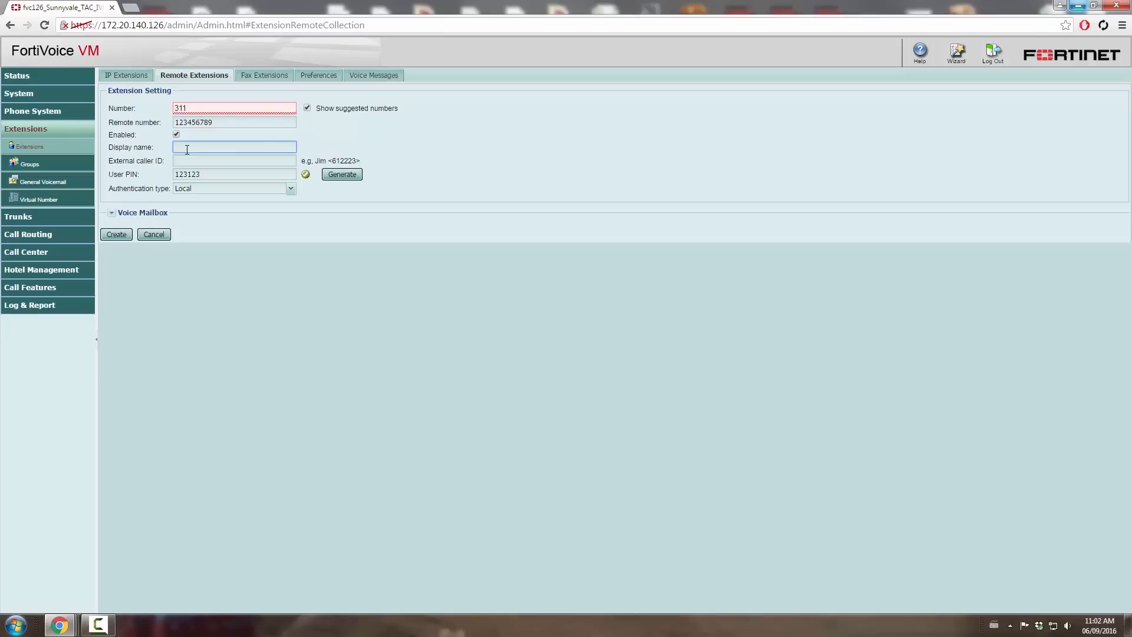
pyautogui.write('HR')
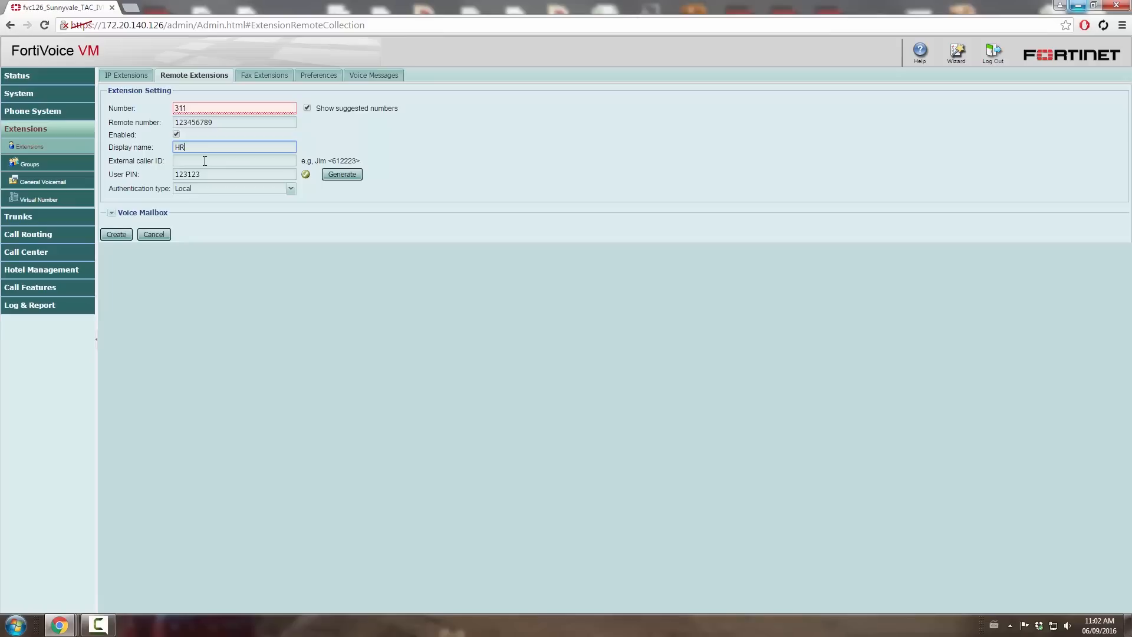
pyautogui.click(233, 161)
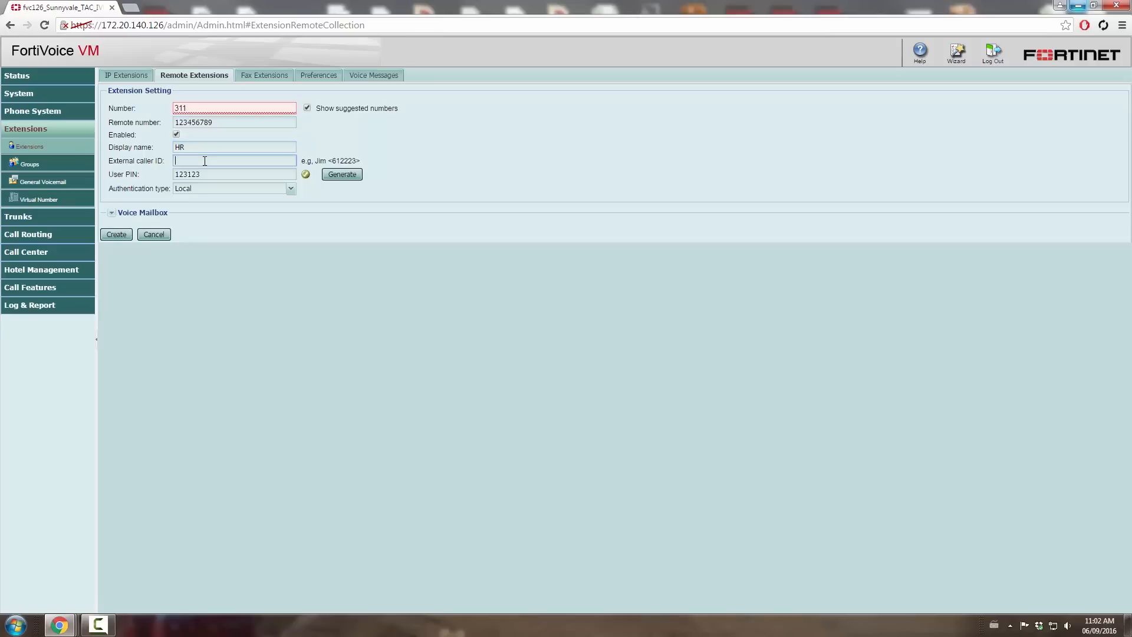
pyautogui.write('HR')
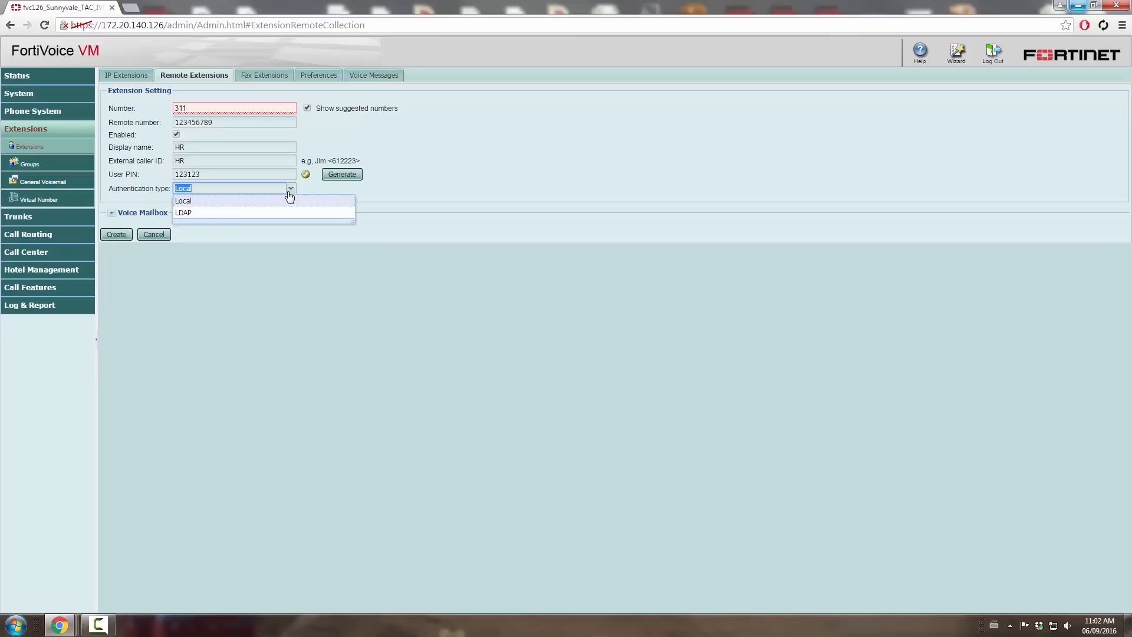
# Keep Local authentication and add 74102 and 74100 to message-waiting notified extensions
pyautogui.click(184, 201)
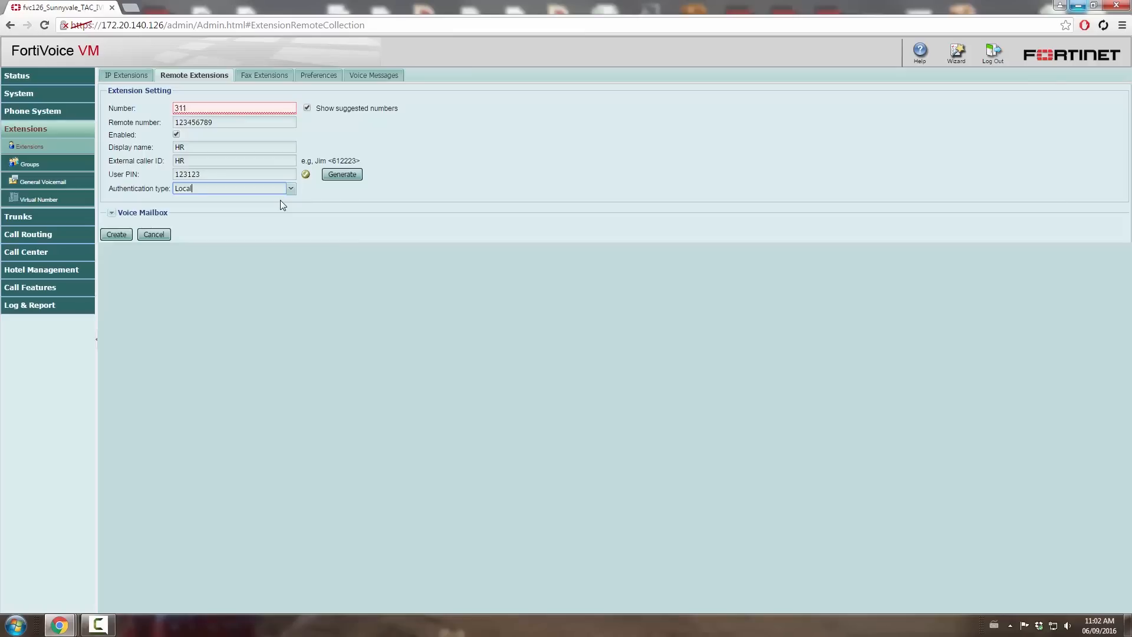
pyautogui.click(113, 212)
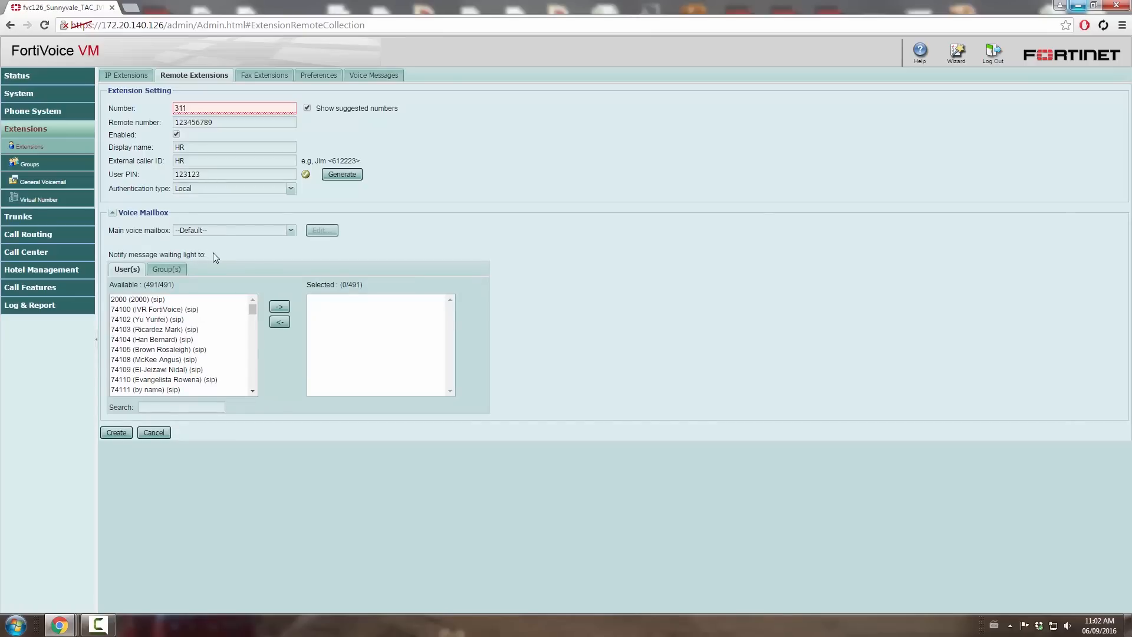
pyautogui.click(148, 319)
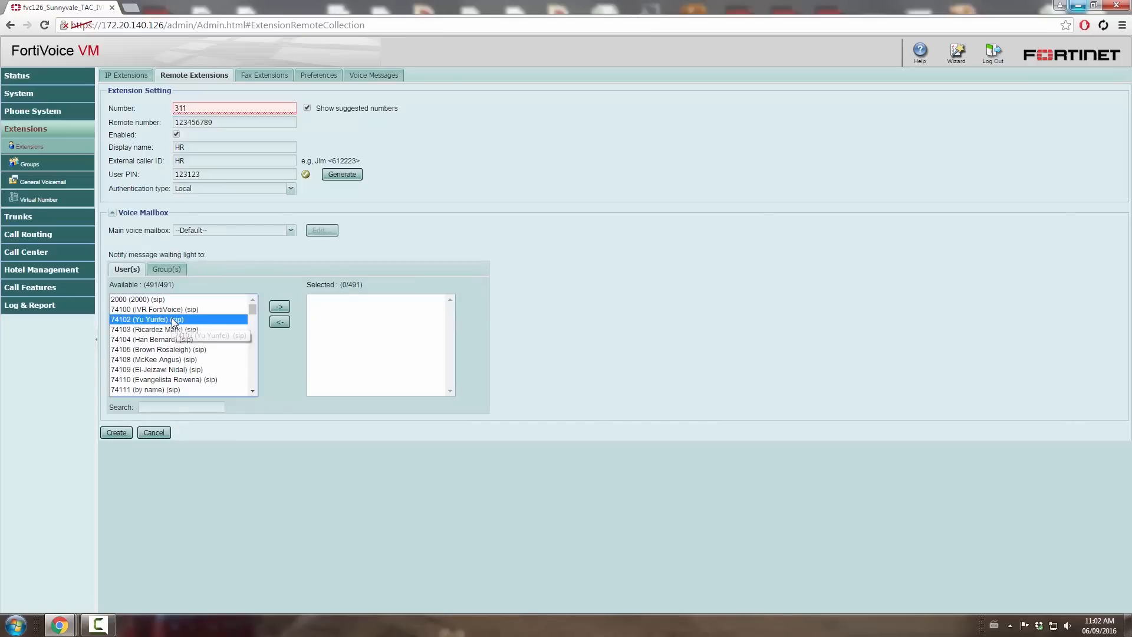
pyautogui.click(280, 306)
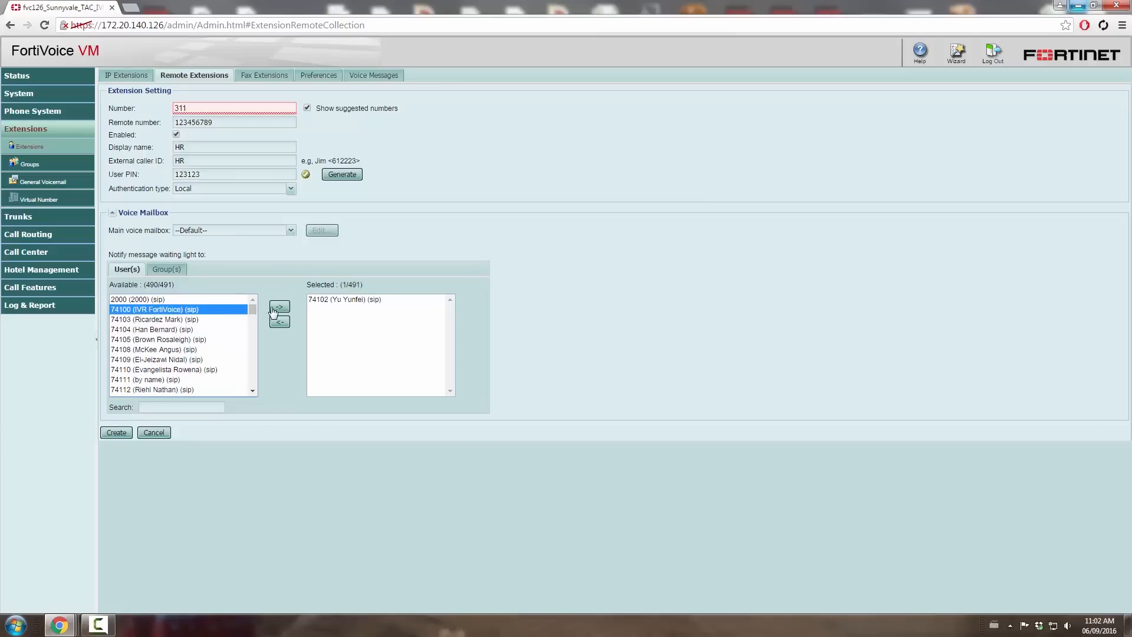
pyautogui.click(279, 307)
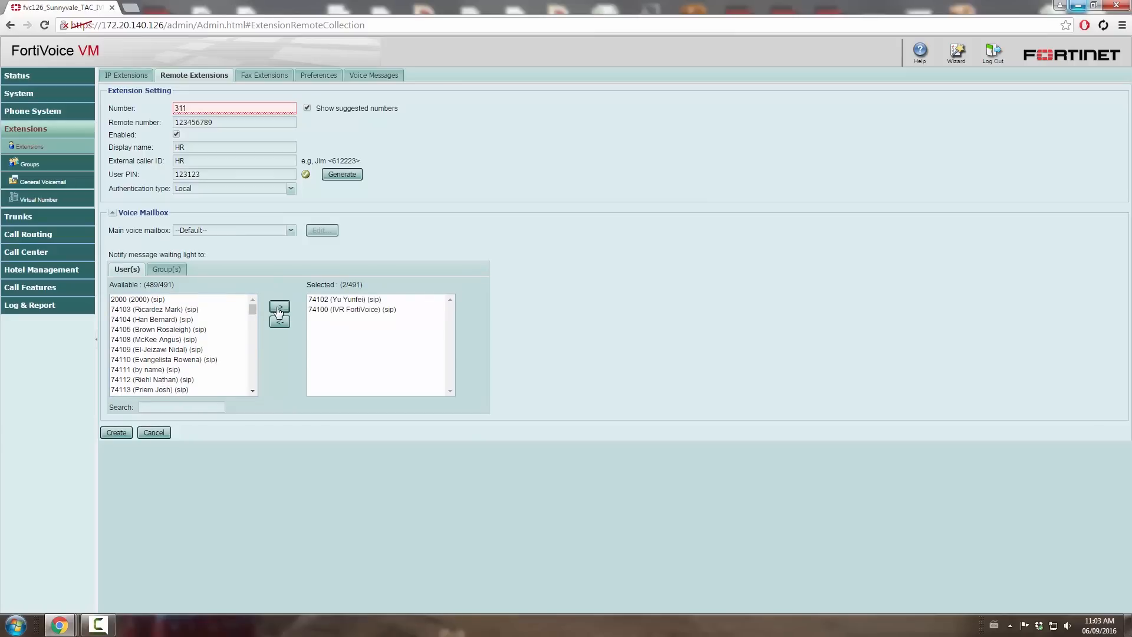
# Create remote extension 311, now listed enabled with remote number 123456789
pyautogui.click(116, 432)
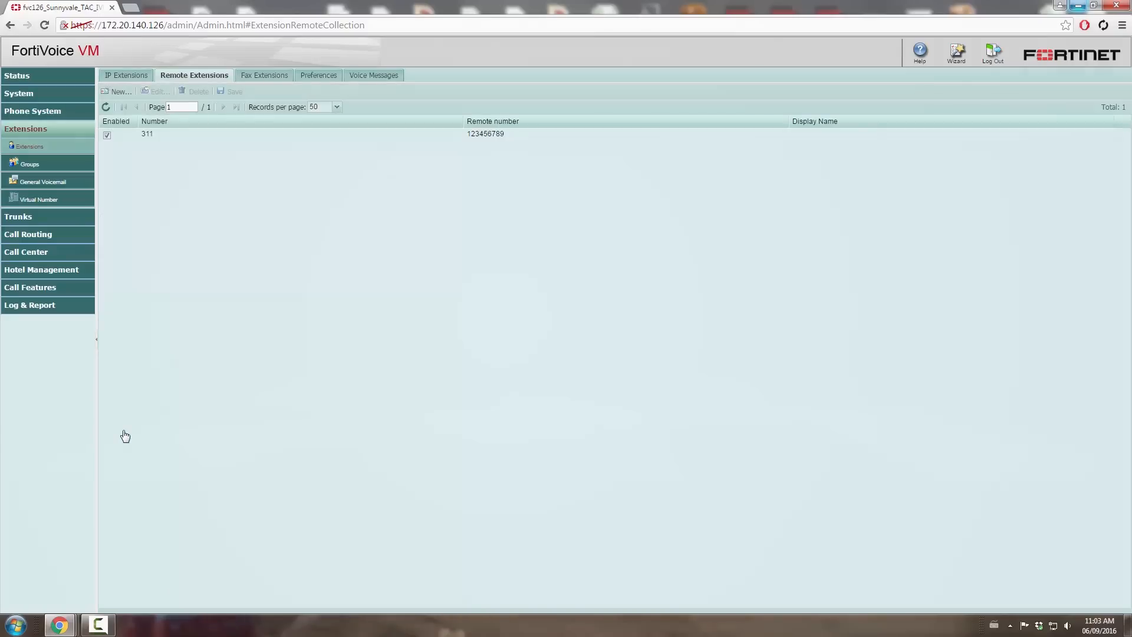